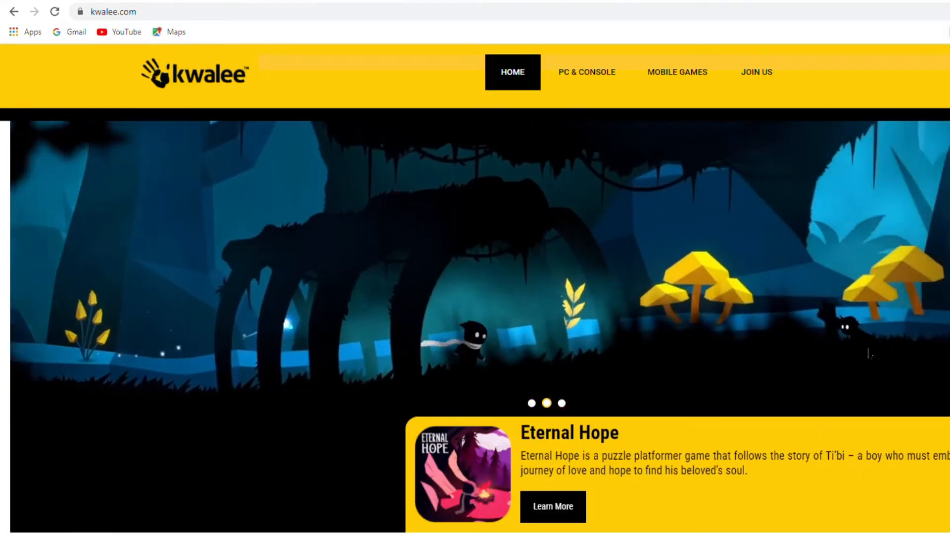
Step: From the kwalee.com home page, go to the Our Games page via More Games
{"action": "scroll", "scroll_direction": "down", "scroll_amount": 3}
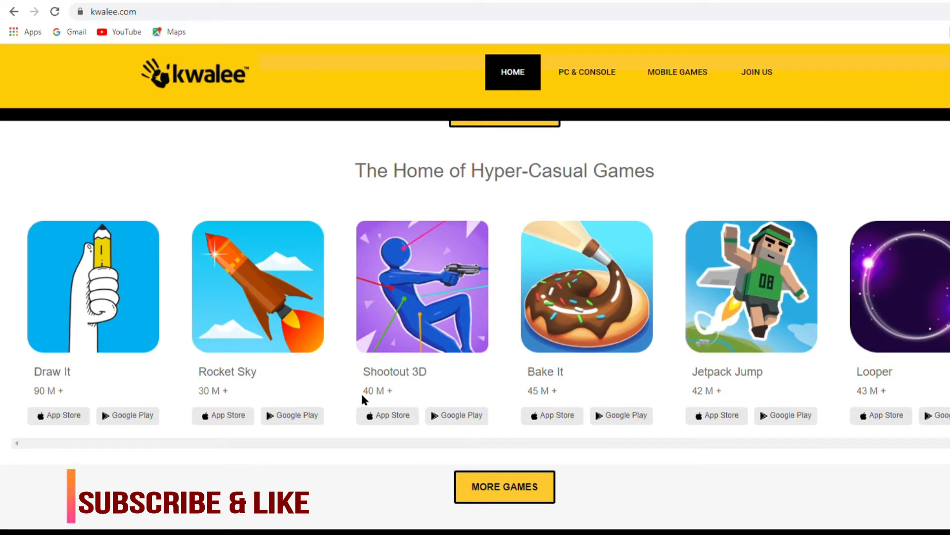
{"action": "scroll", "scroll_direction": "down", "scroll_amount": 3}
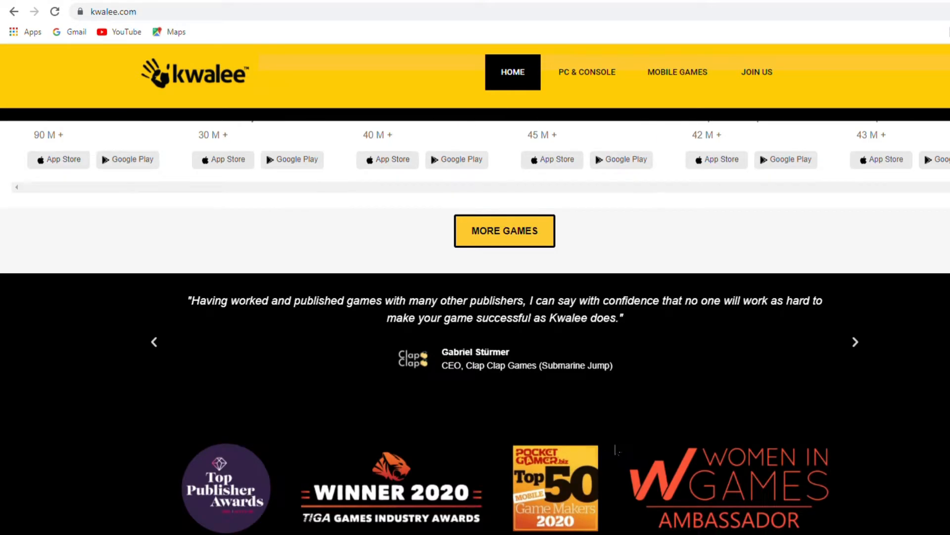
{"action": "left_click", "coordinate": [503, 231]}
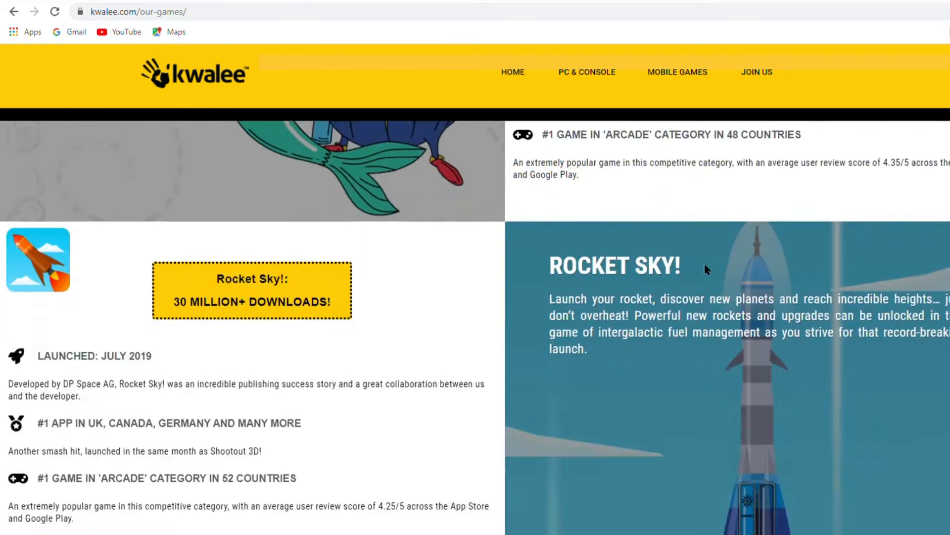
Step: Browse the Our Games showcases down to the footer with company links and contact details
{"action": "scroll", "scroll_direction": "down", "scroll_amount": 3}
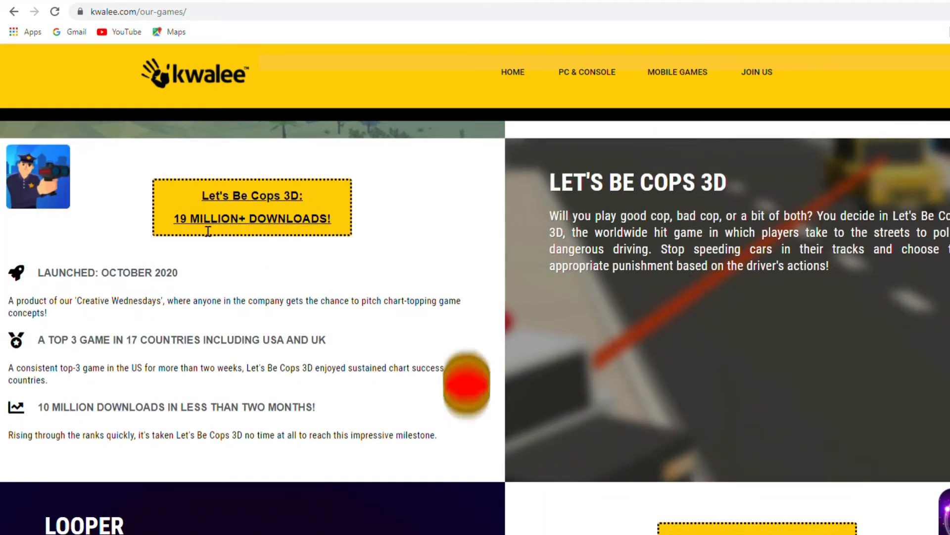
{"action": "scroll", "scroll_direction": "down", "scroll_amount": 3}
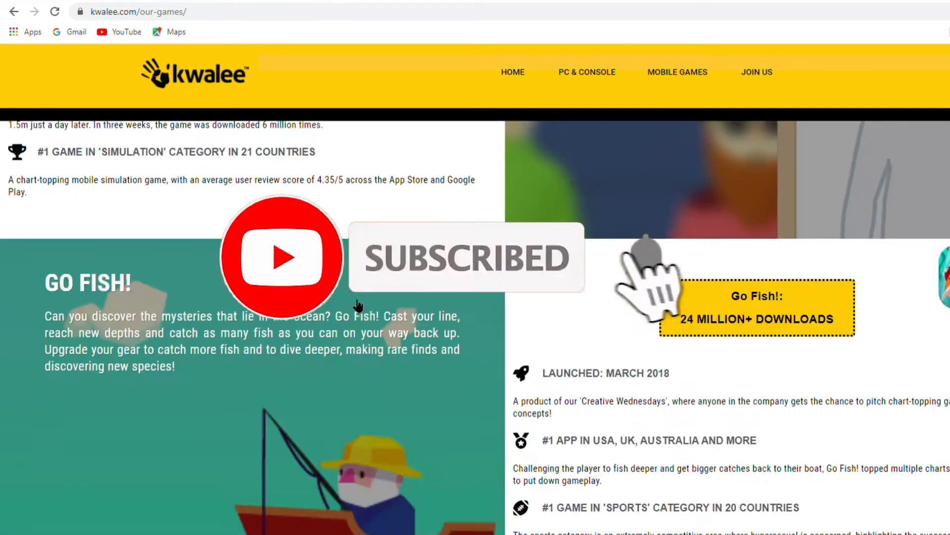
{"action": "scroll", "scroll_direction": "down", "scroll_amount": 3}
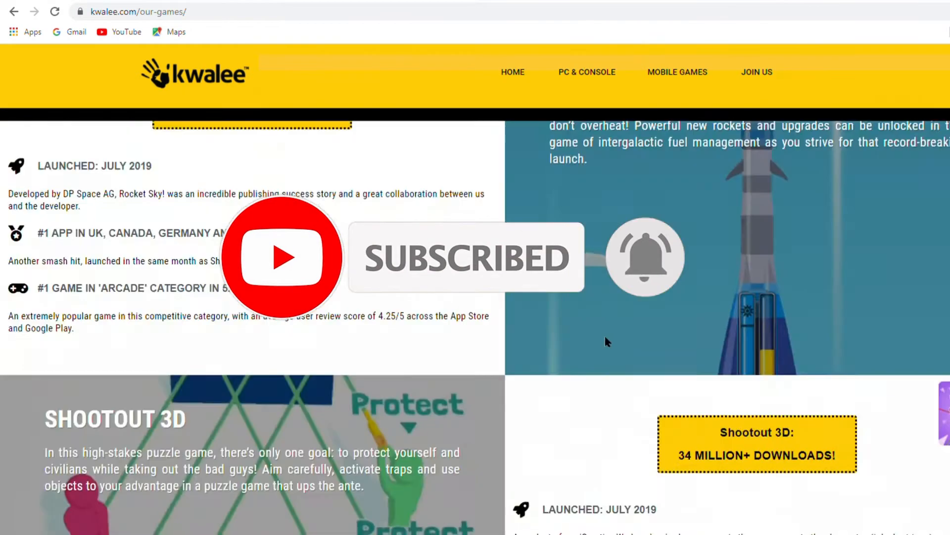
{"action": "left_click", "coordinate": [586, 72]}
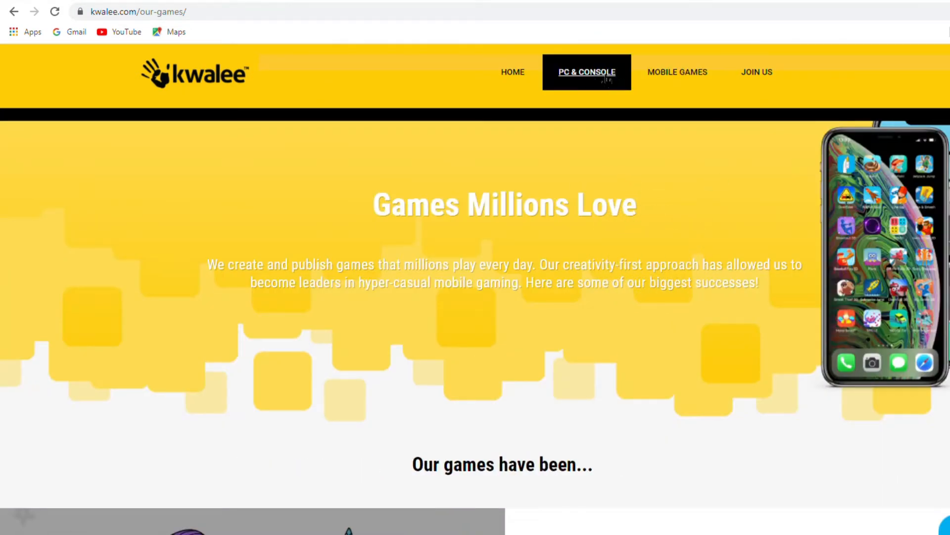
{"action": "scroll", "scroll_direction": "down", "scroll_amount": 3}
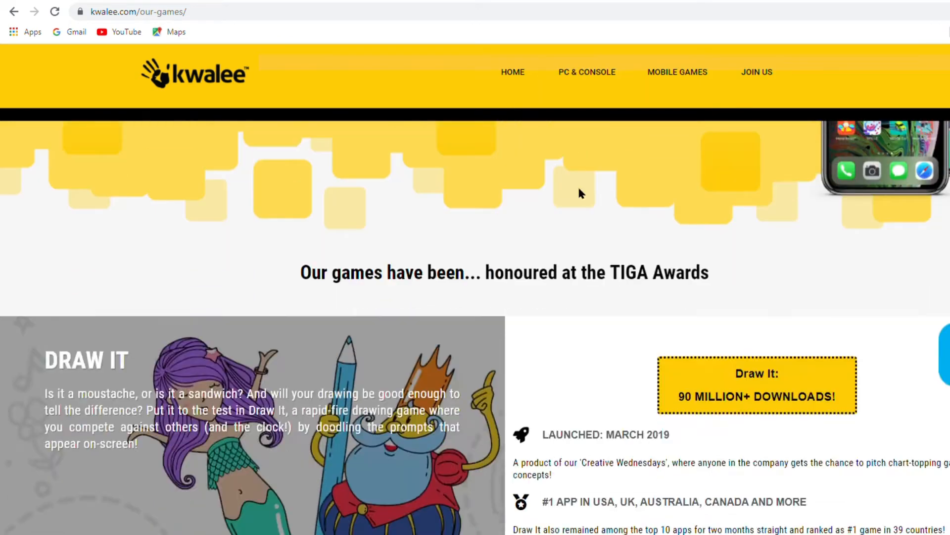
{"action": "scroll", "scroll_direction": "down", "scroll_amount": 3}
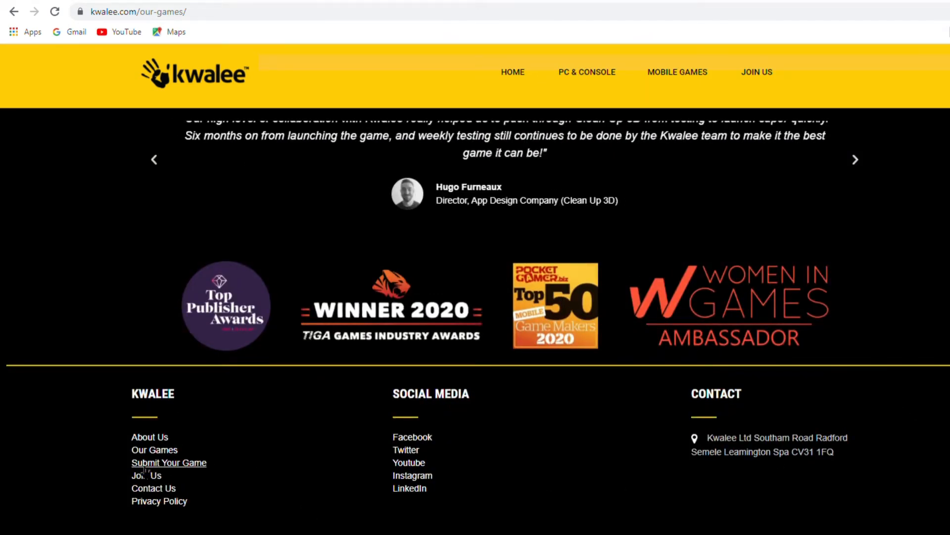
{"action": "left_click", "coordinate": [168, 462]}
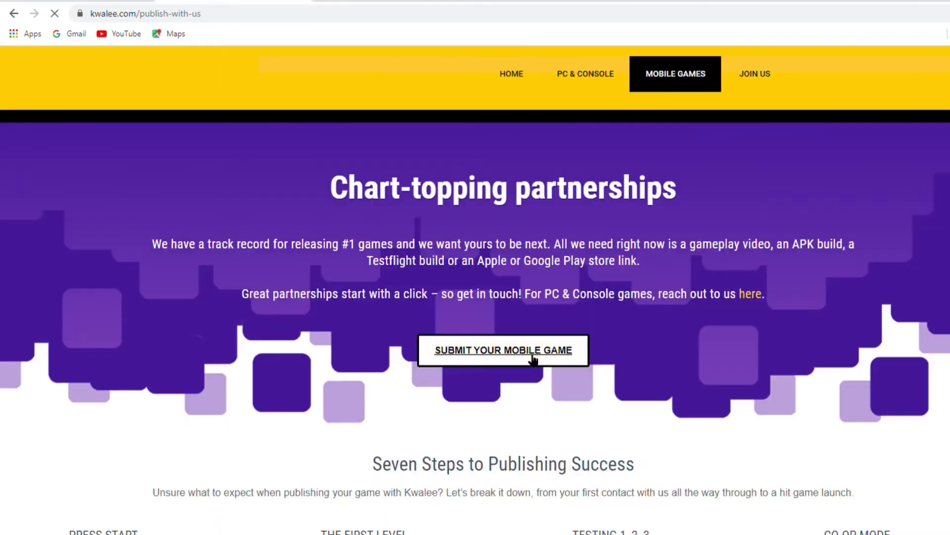
{"action": "left_click", "coordinate": [503, 349]}
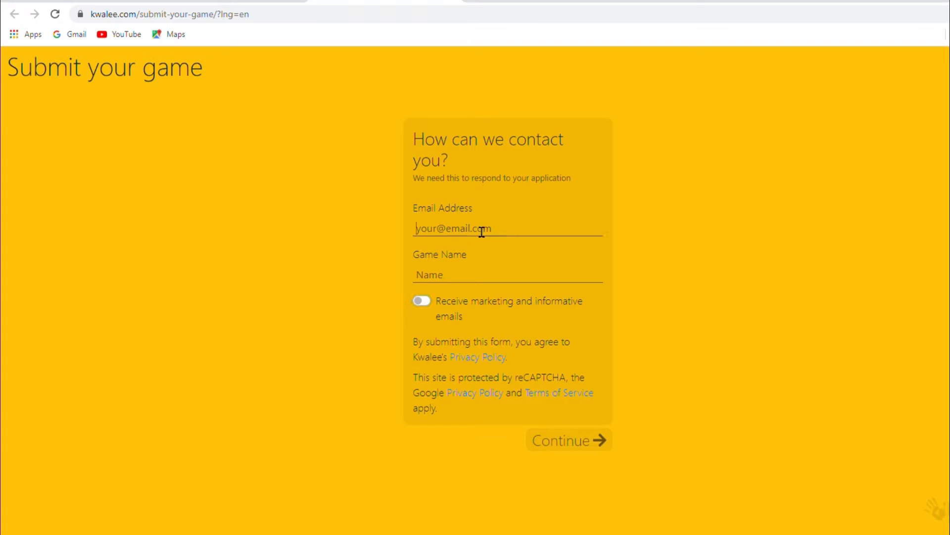
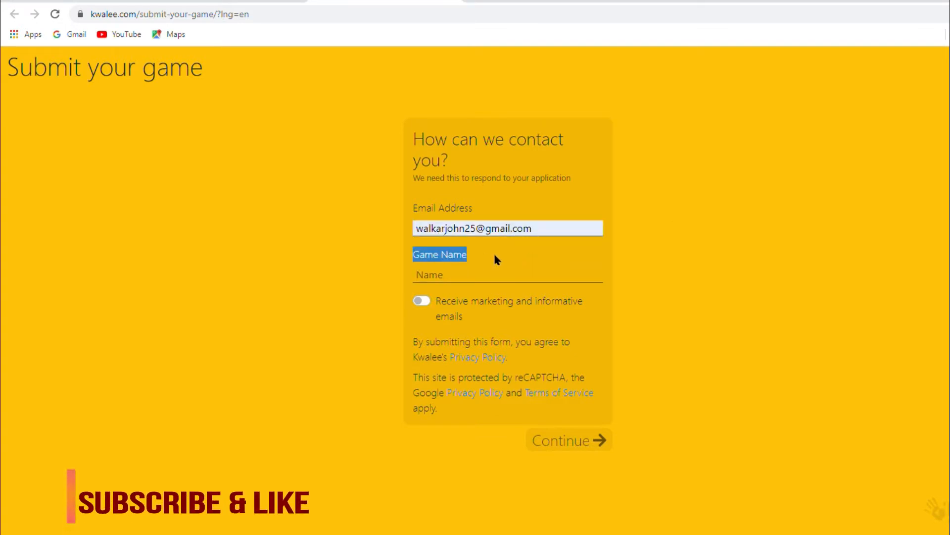
{"action": "type", "text": "Kill"}
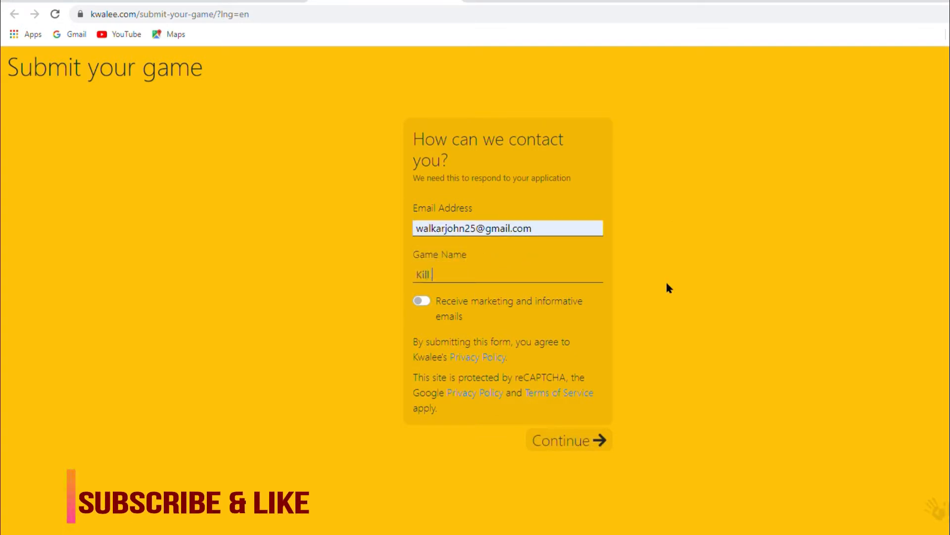
{"action": "type", "text": "and Earn"}
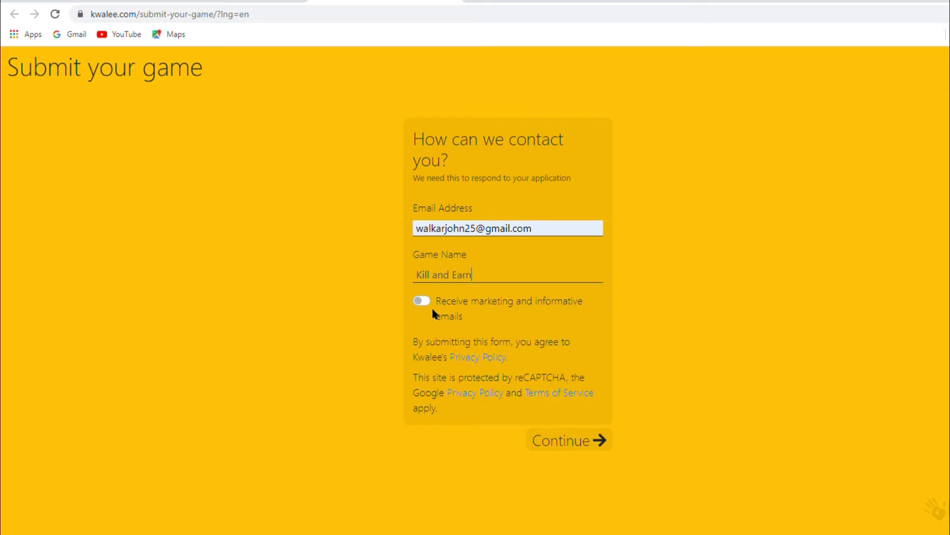
{"action": "left_click", "coordinate": [567, 439]}
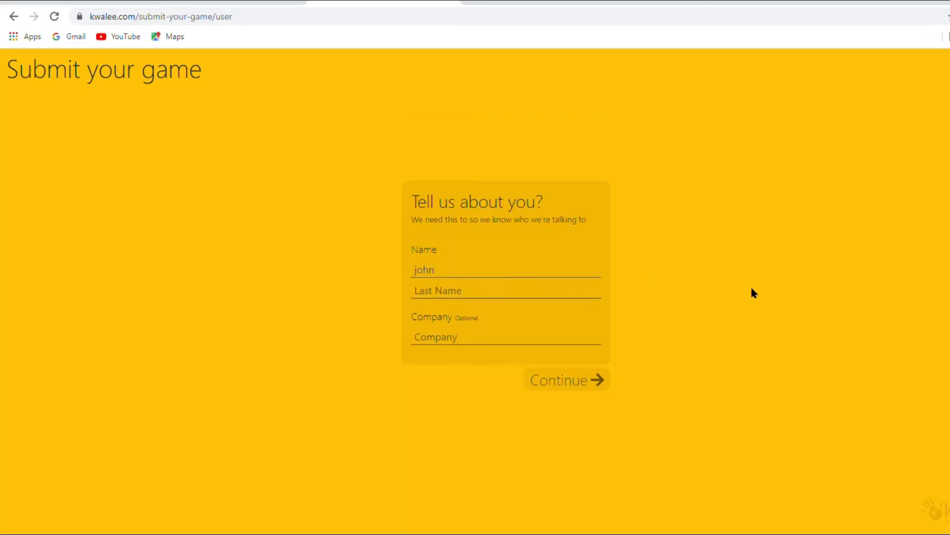
Step: Enter last name walkar and continue to the game details step
{"action": "type", "text": "walkar"}
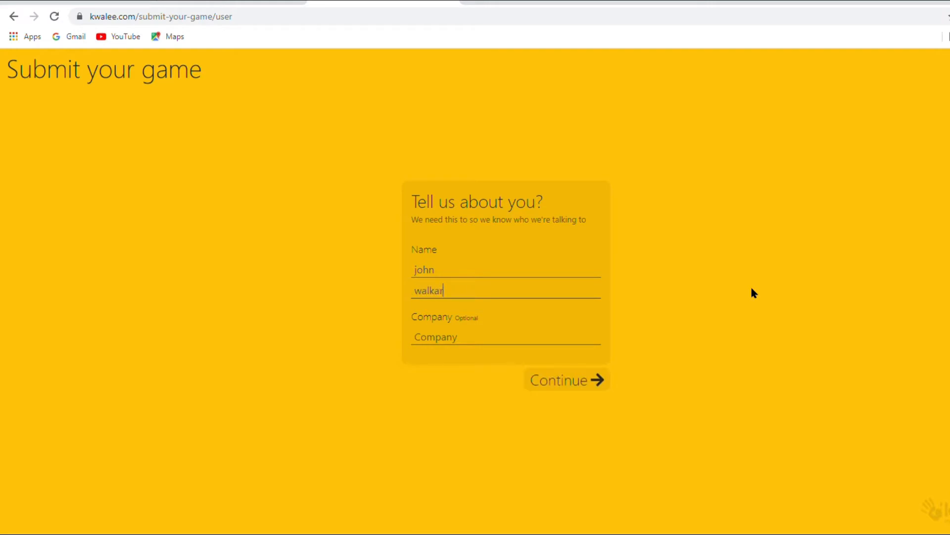
{"action": "left_click", "coordinate": [565, 380]}
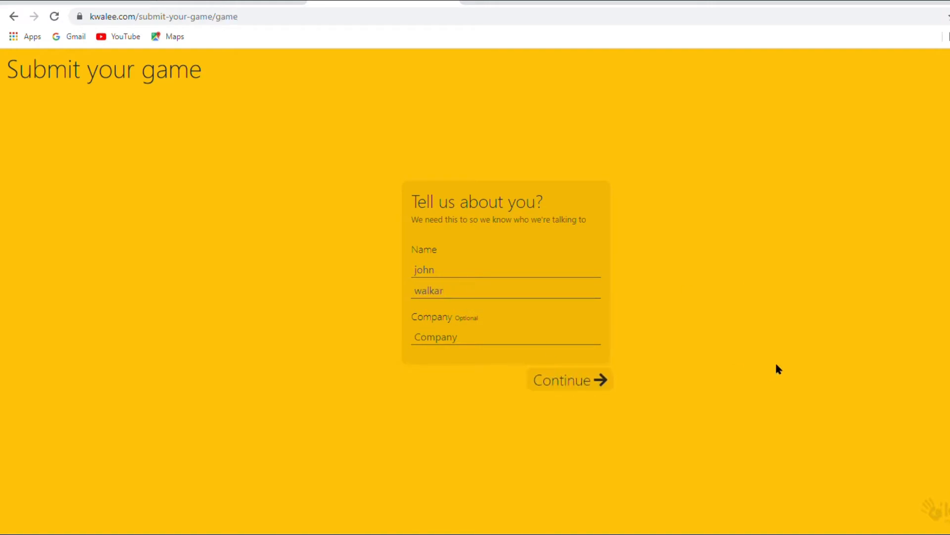
Step: Set the game engine to Other: gdevelop
{"action": "left_click", "coordinate": [504, 249]}
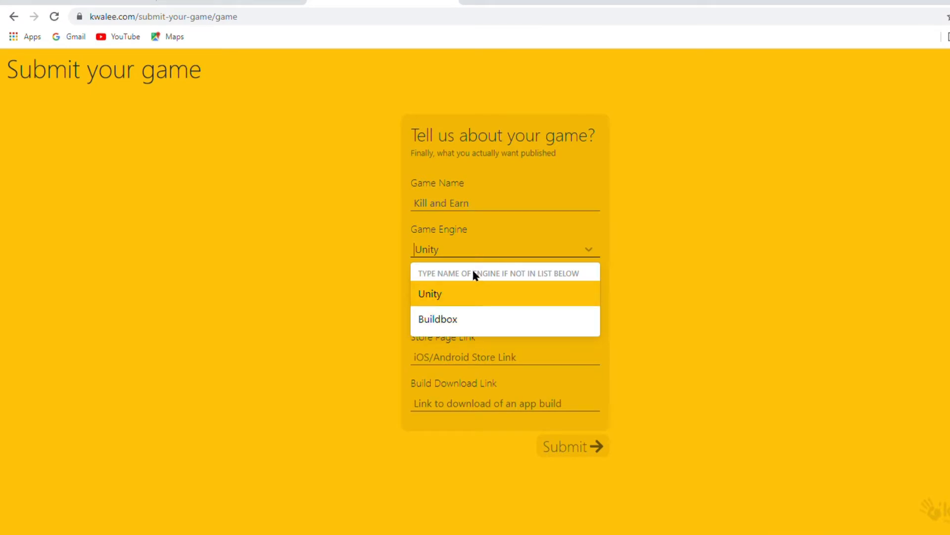
{"action": "mouse_move", "coordinate": [455, 277]}
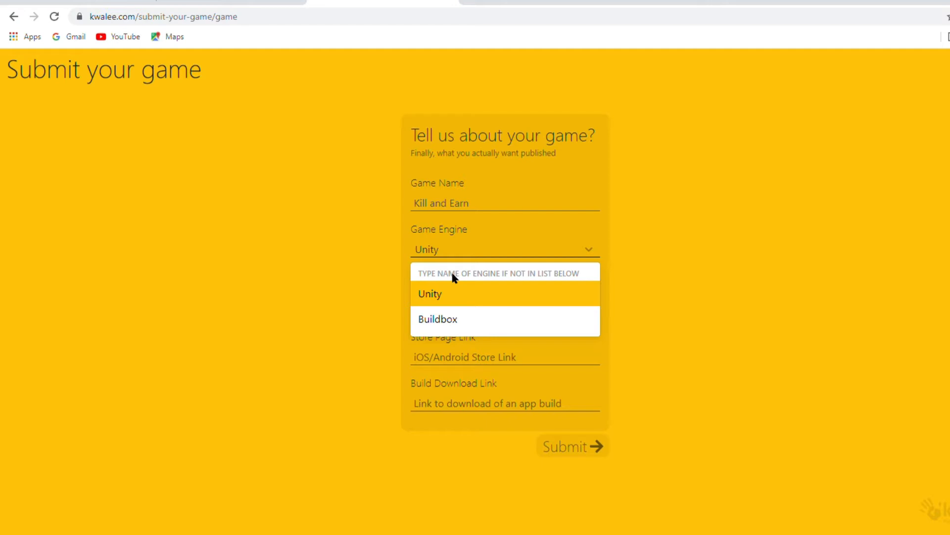
{"action": "type", "text": "gdeve"}
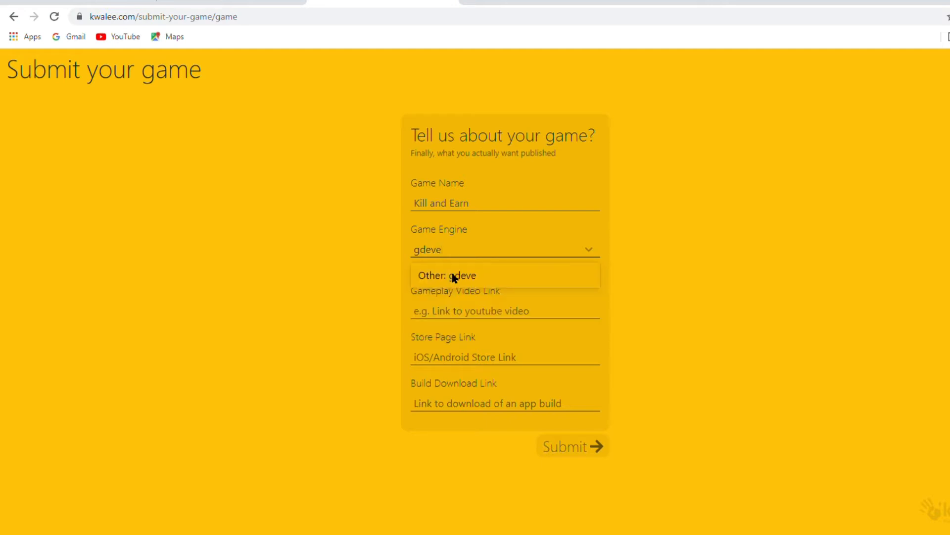
{"action": "type", "text": "lop"}
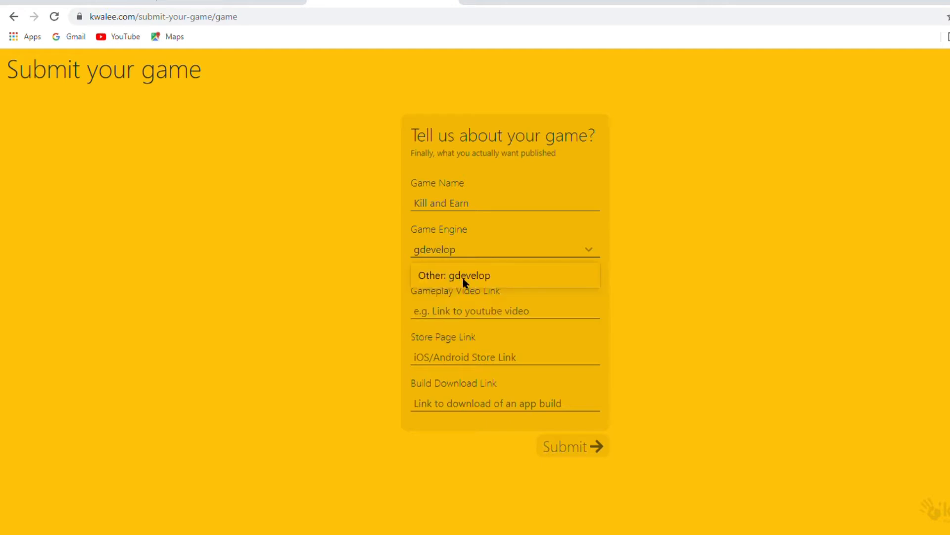
{"action": "left_click", "coordinate": [455, 274]}
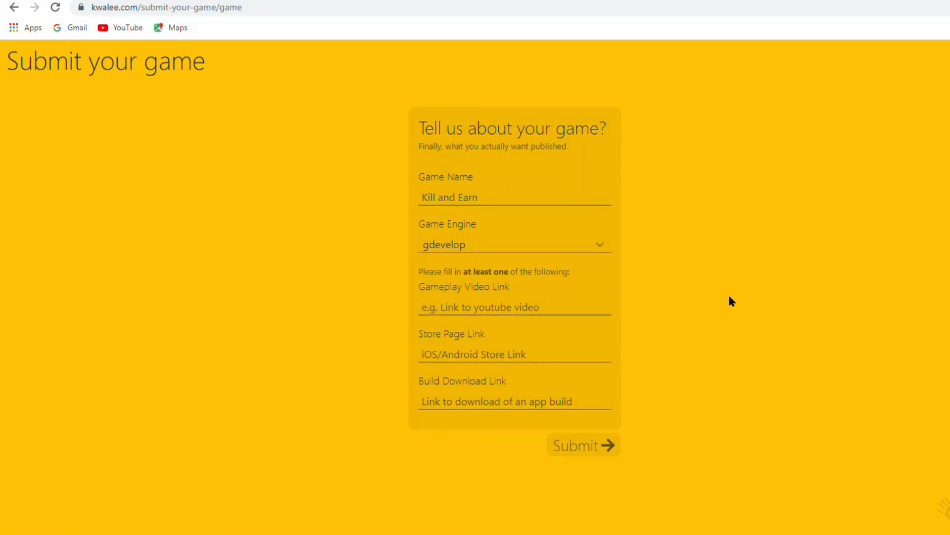
{"action": "type", "text": "android"}
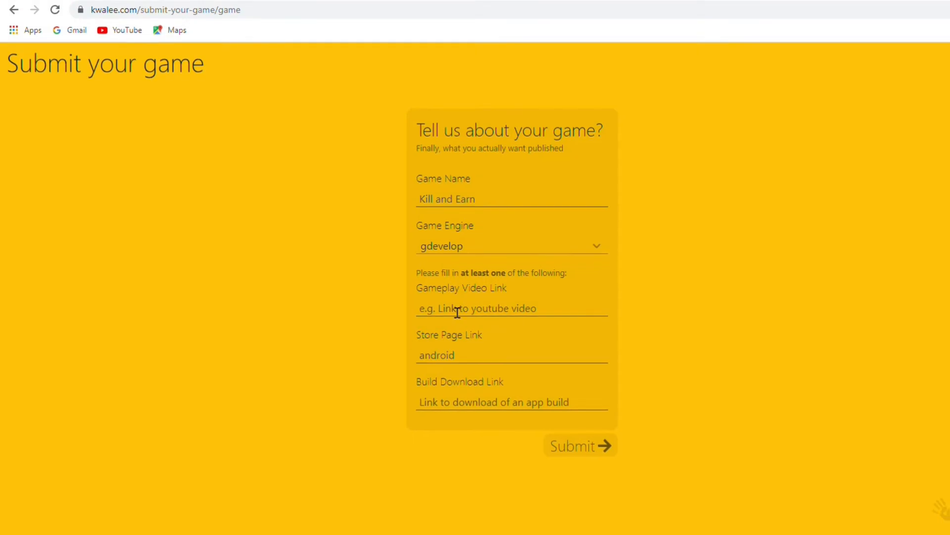
{"action": "type", "text": "https://youtu.be/Q_7VtGzKUNd"}
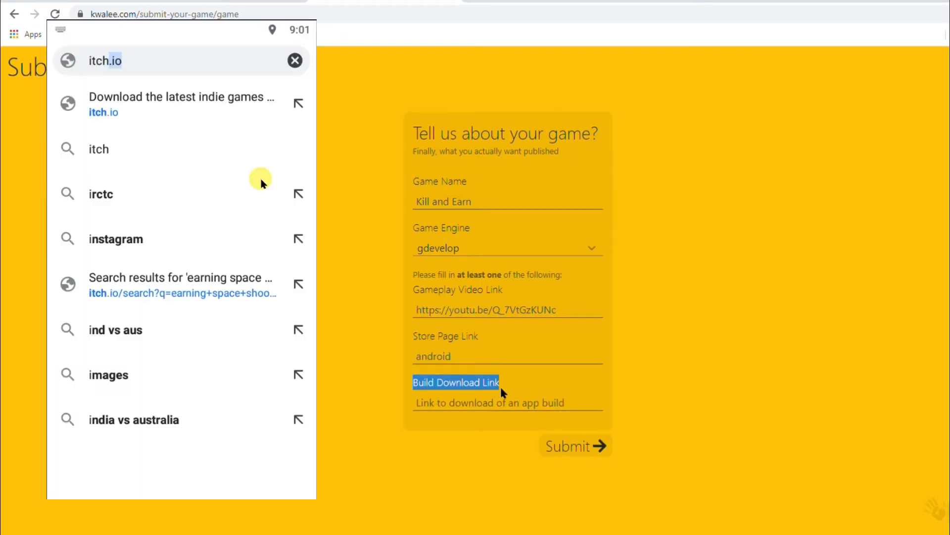
Step: On itch.io, search earning space shooter and open the Space Shooter Earning Game page
{"action": "left_click", "coordinate": [105, 61]}
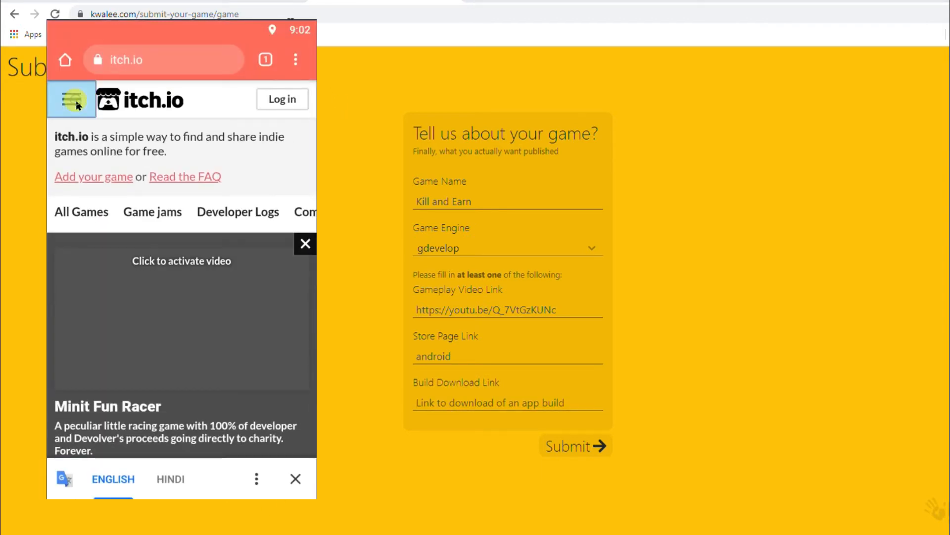
{"action": "left_click", "coordinate": [71, 99]}
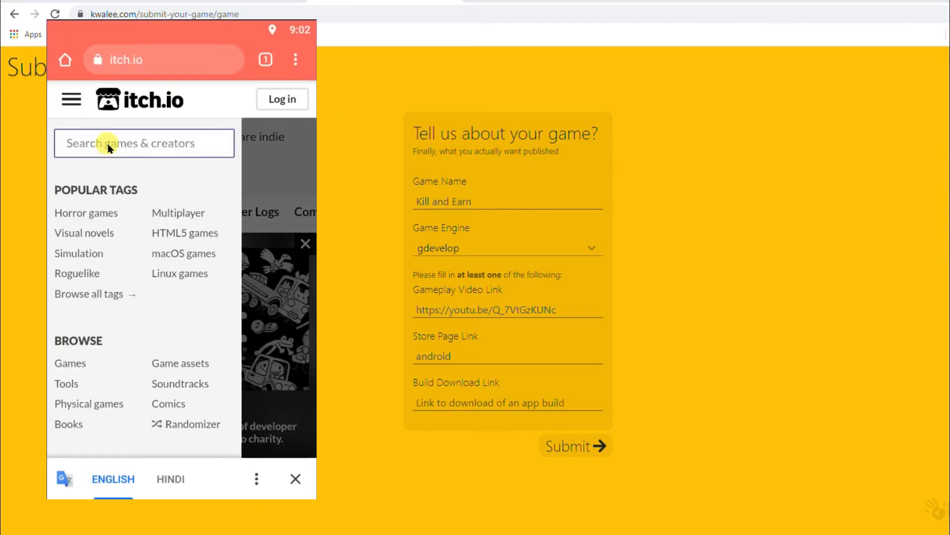
{"action": "left_click", "coordinate": [143, 143]}
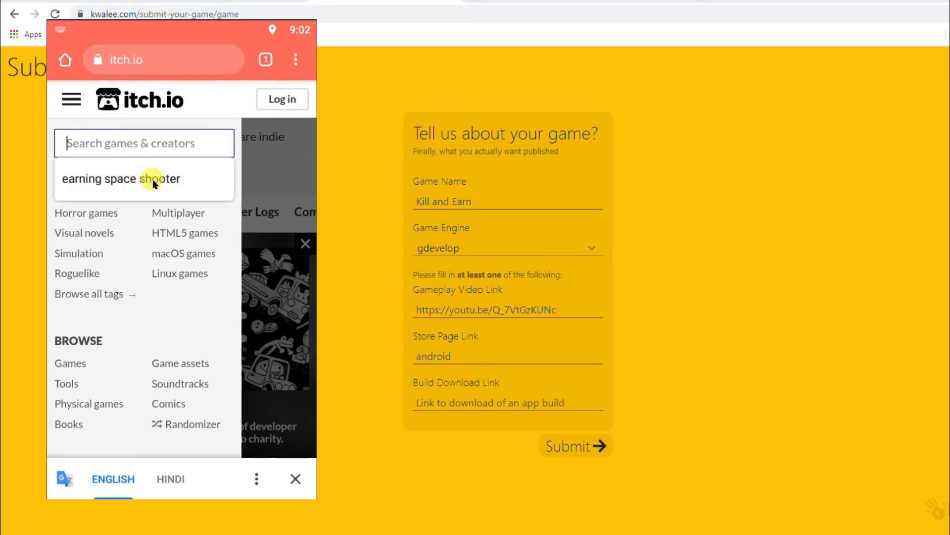
{"action": "left_click", "coordinate": [144, 178]}
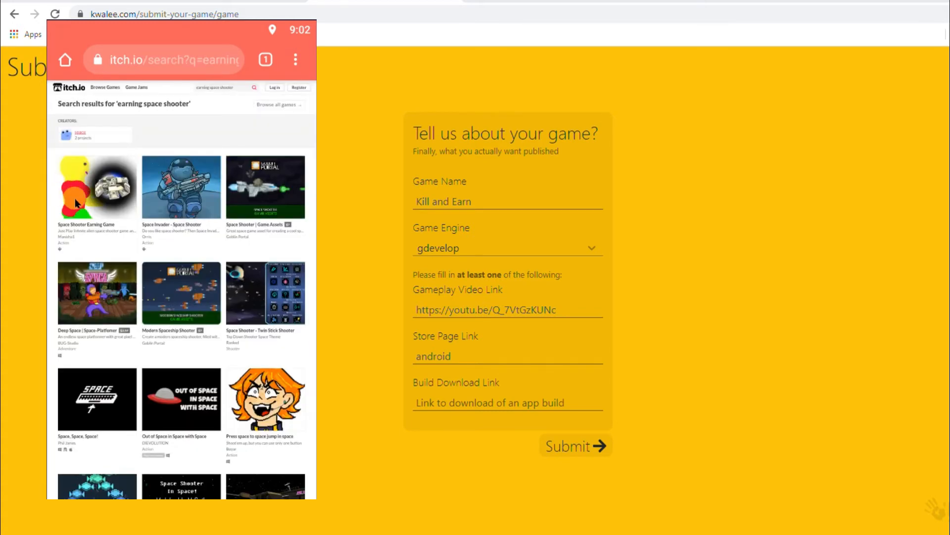
{"action": "left_click", "coordinate": [97, 187]}
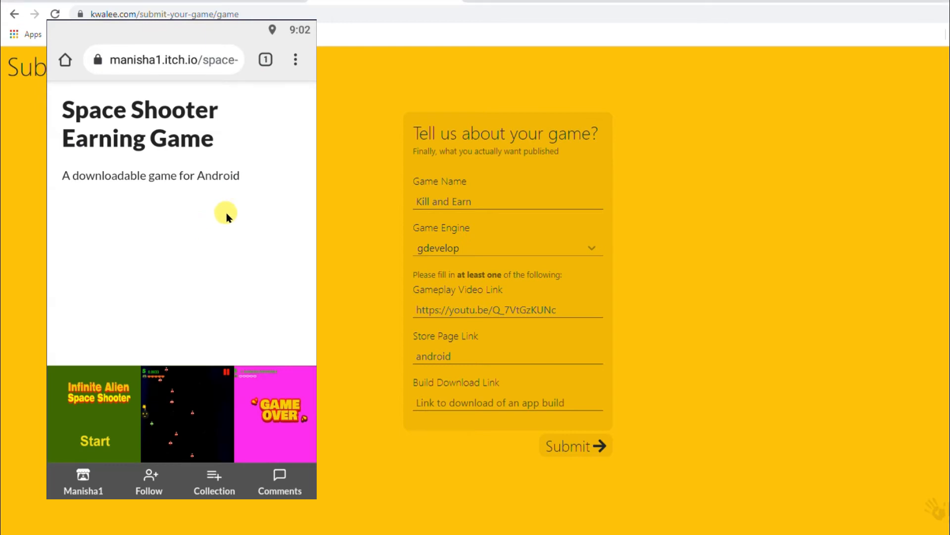
Step: Use the game page URL as the build download link and start the APK download
{"action": "scroll", "scroll_direction": "down", "scroll_amount": 3}
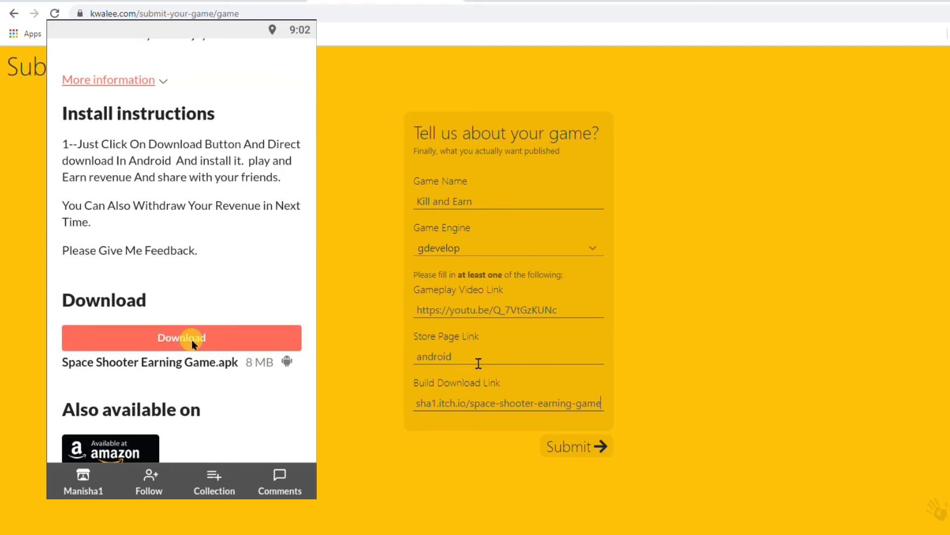
{"action": "left_click", "coordinate": [180, 337]}
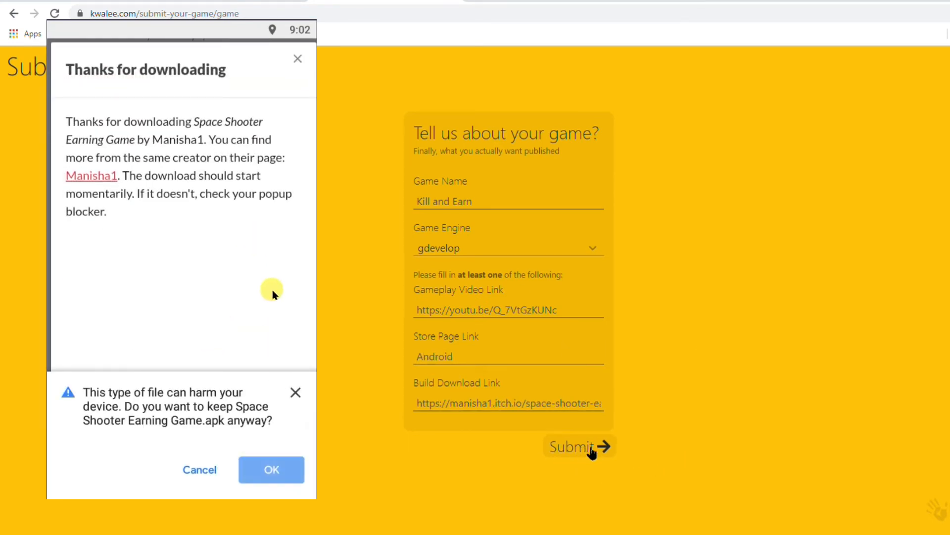
Step: Submit the form, view the Submission Complete confirmation, and return to the Kwalee homepage
{"action": "left_click", "coordinate": [576, 447]}
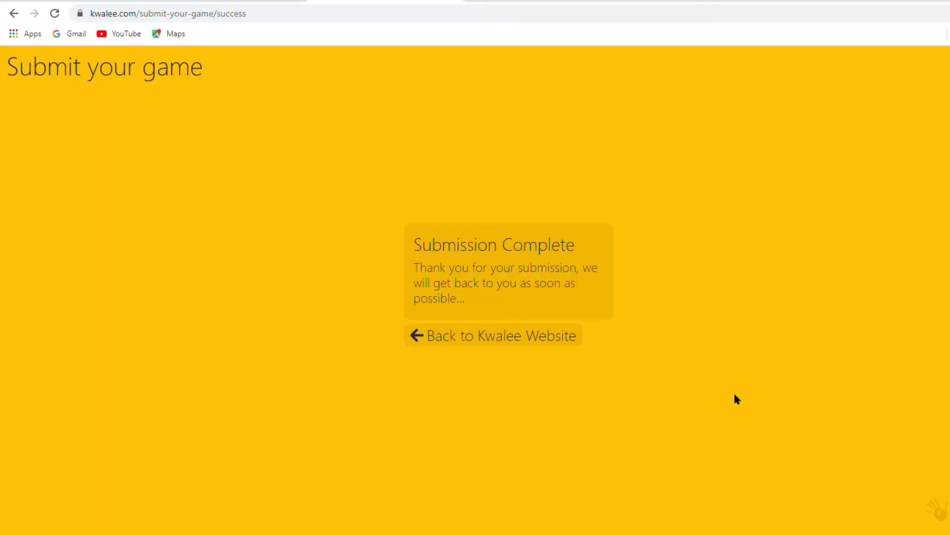
{"action": "left_click_drag", "start_coordinate": [412, 245], "coordinate": [479, 252]}
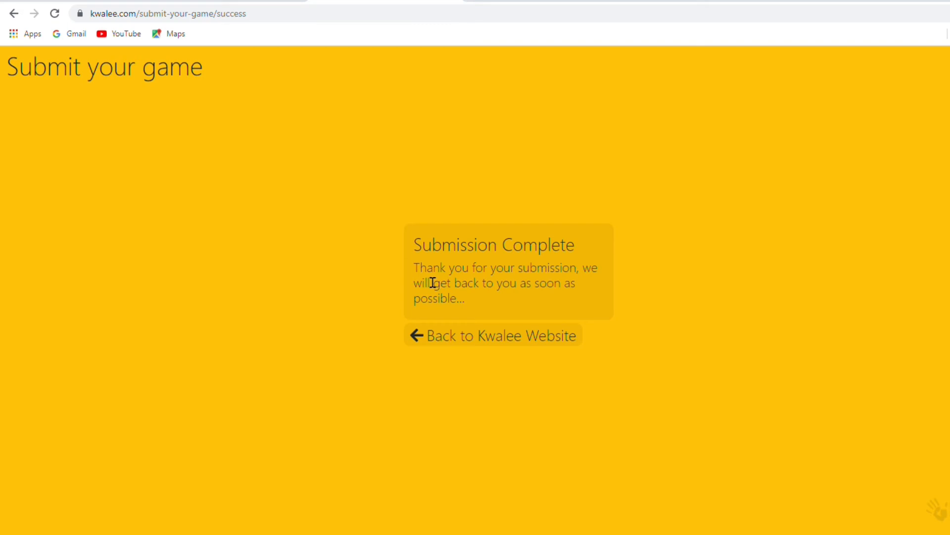
{"action": "left_click_drag", "start_coordinate": [433, 282], "coordinate": [594, 282]}
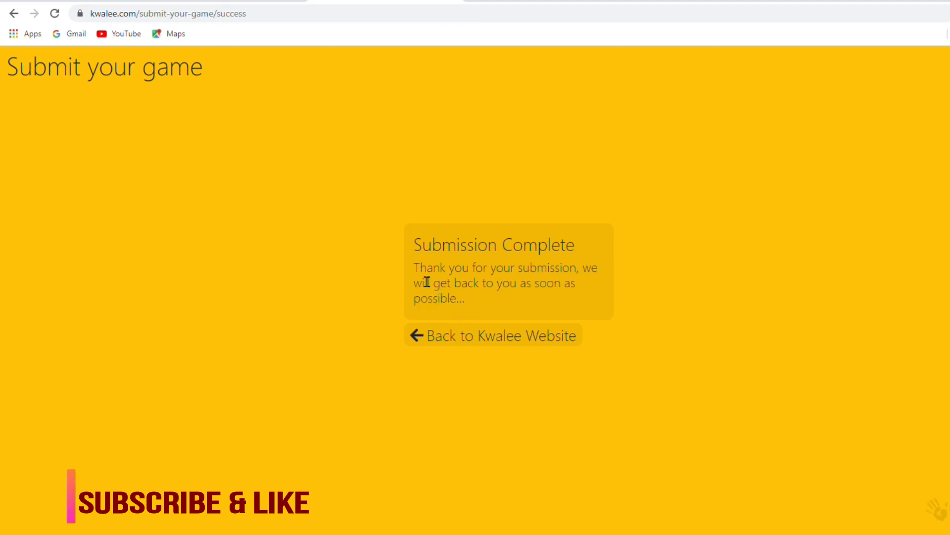
{"action": "left_click", "coordinate": [492, 336]}
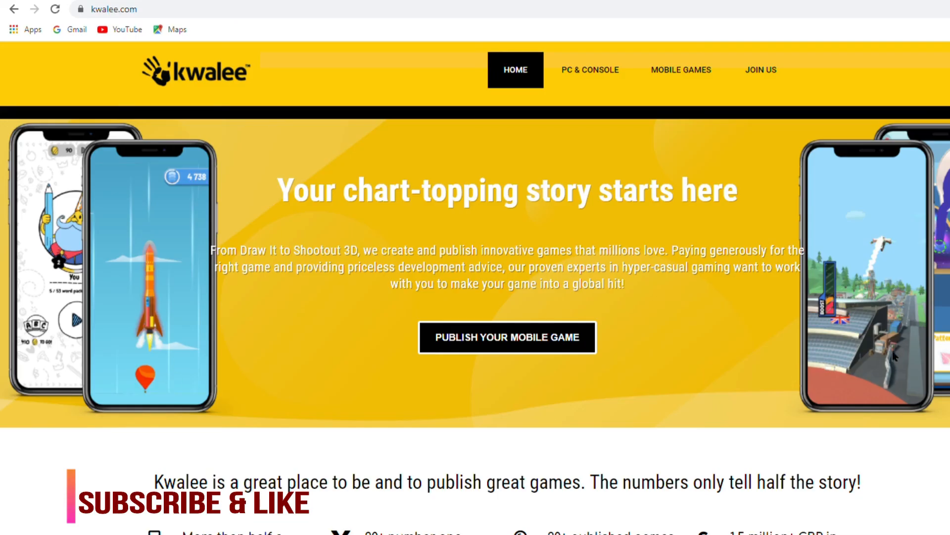
{"action": "scroll", "scroll_direction": "down", "scroll_amount": 3}
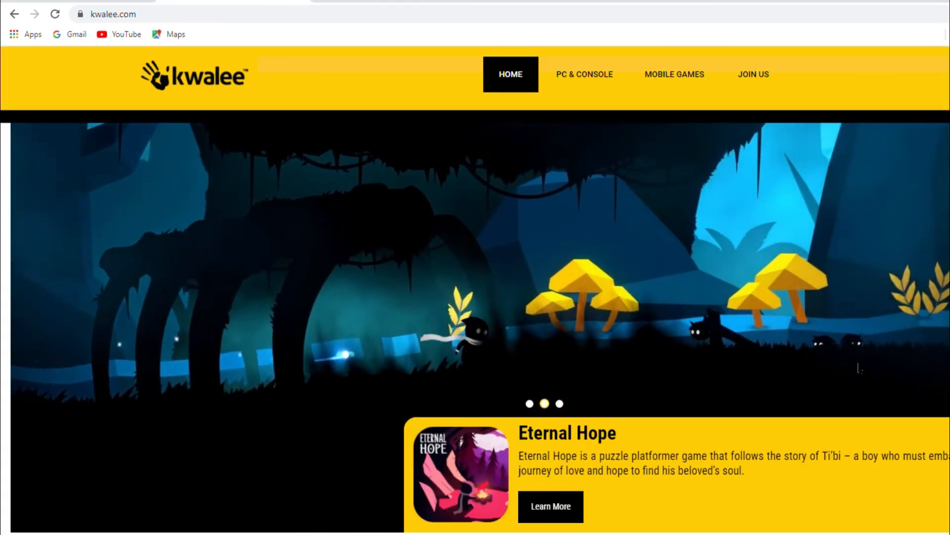
{"action": "scroll", "scroll_direction": "down", "scroll_amount": 3}
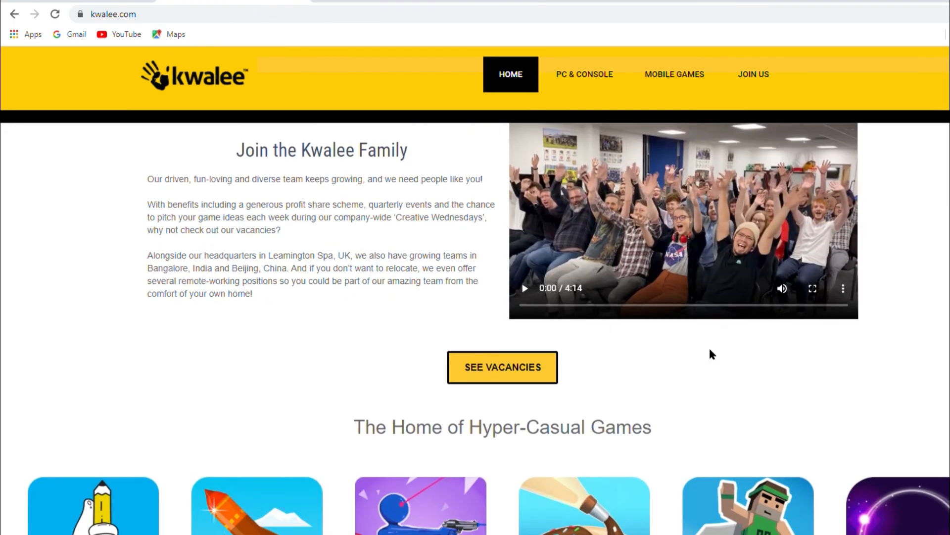